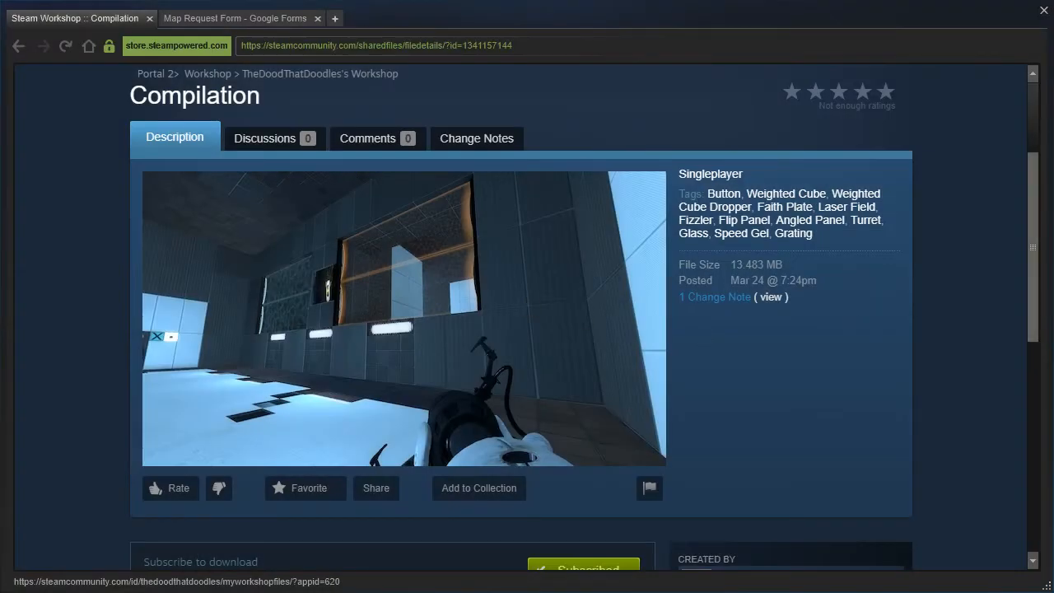
# Read the map request response noting a secret near a pedestal button.
pyautogui.scroll(-3)
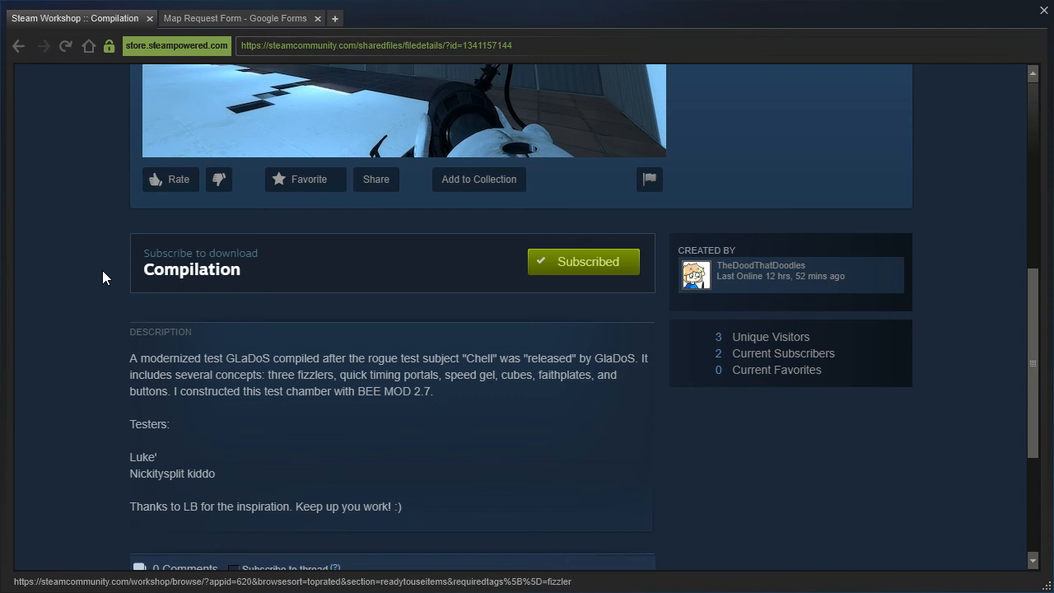
pyautogui.moveTo(113, 319)
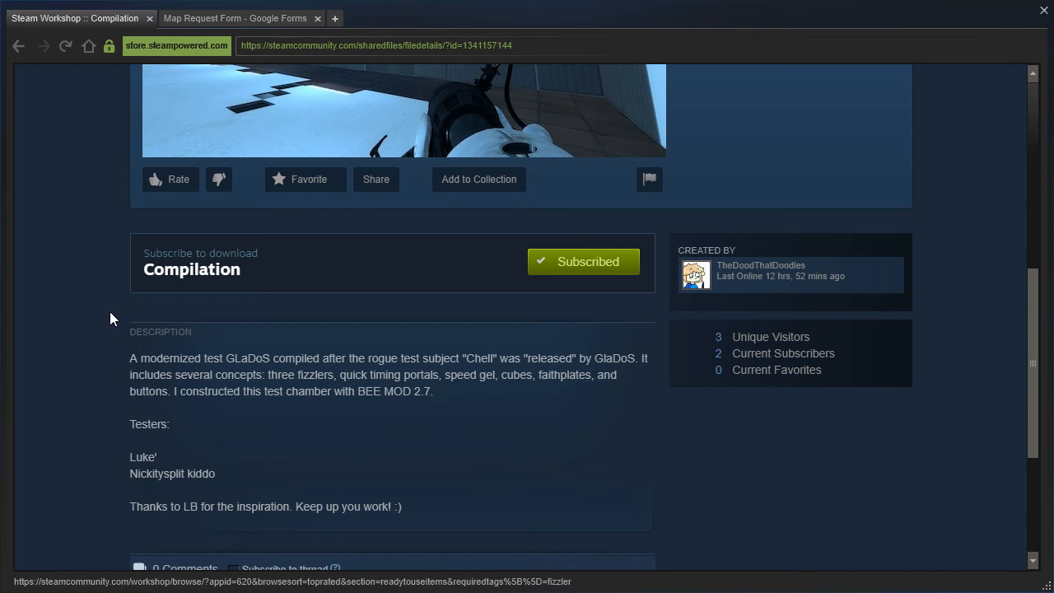
pyautogui.moveTo(306, 521)
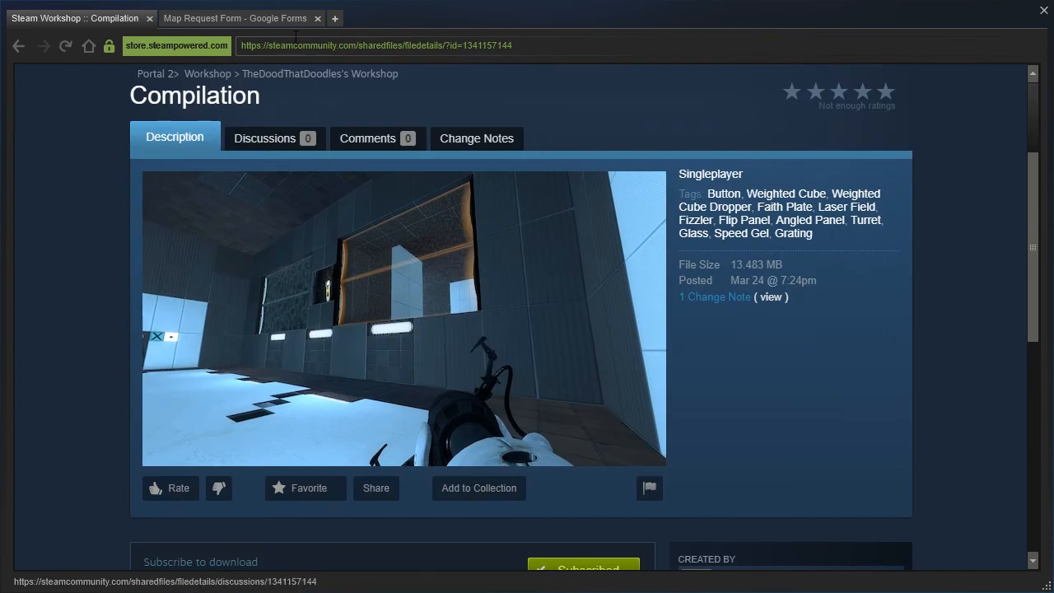
pyautogui.click(236, 18)
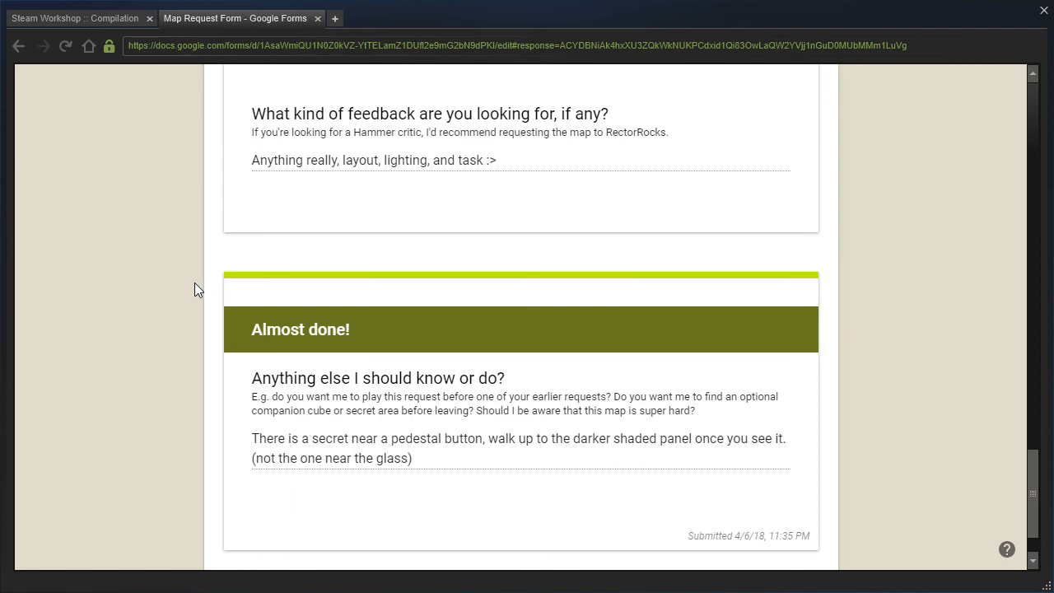
pyautogui.moveTo(507, 459)
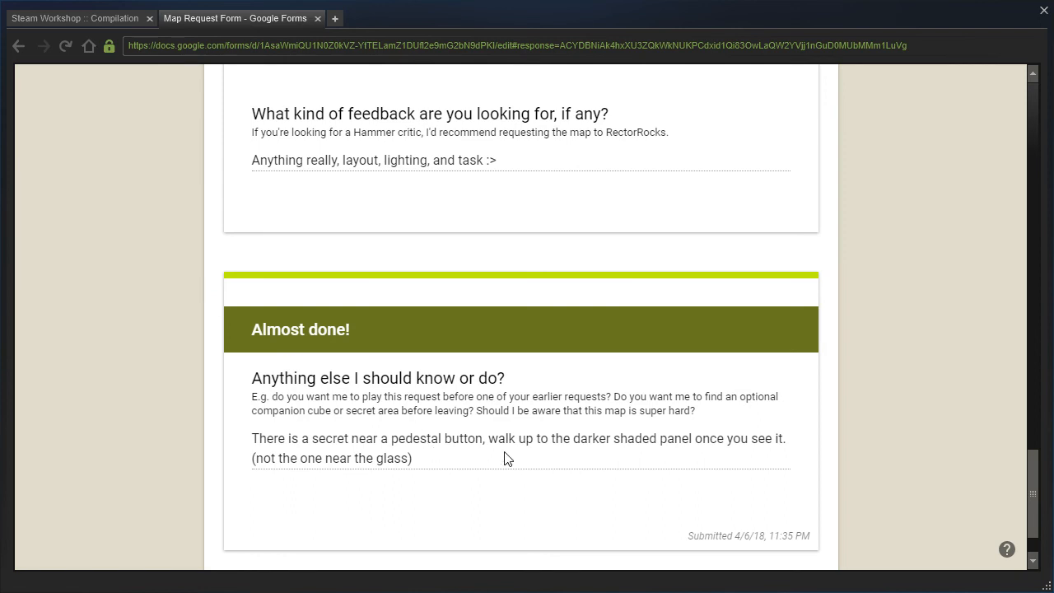
pyautogui.moveTo(518, 454)
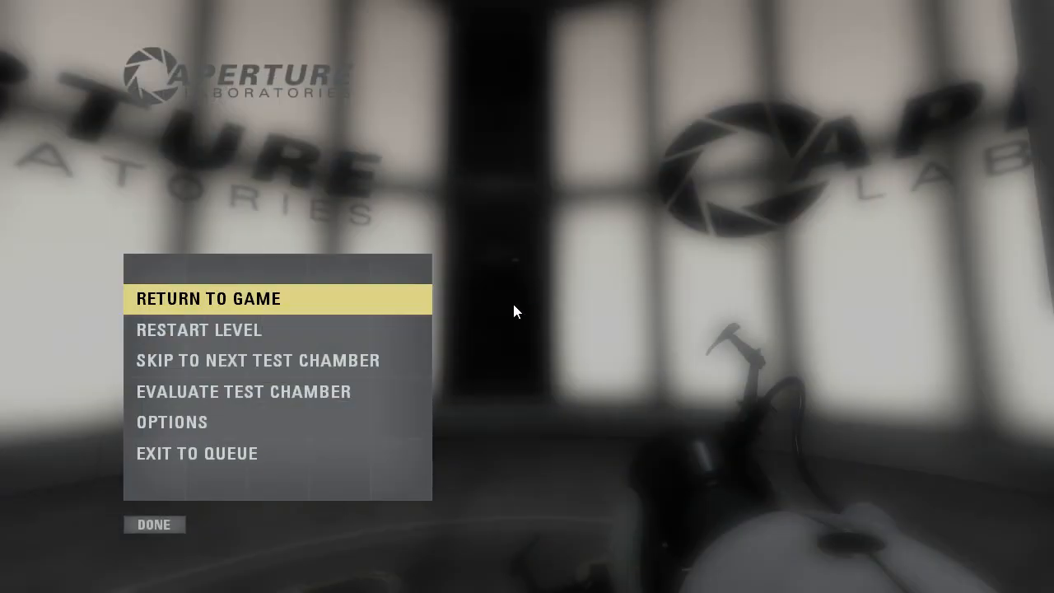
# Resume Compilation and walk into the glass room with turrets.
pyautogui.click(208, 299)
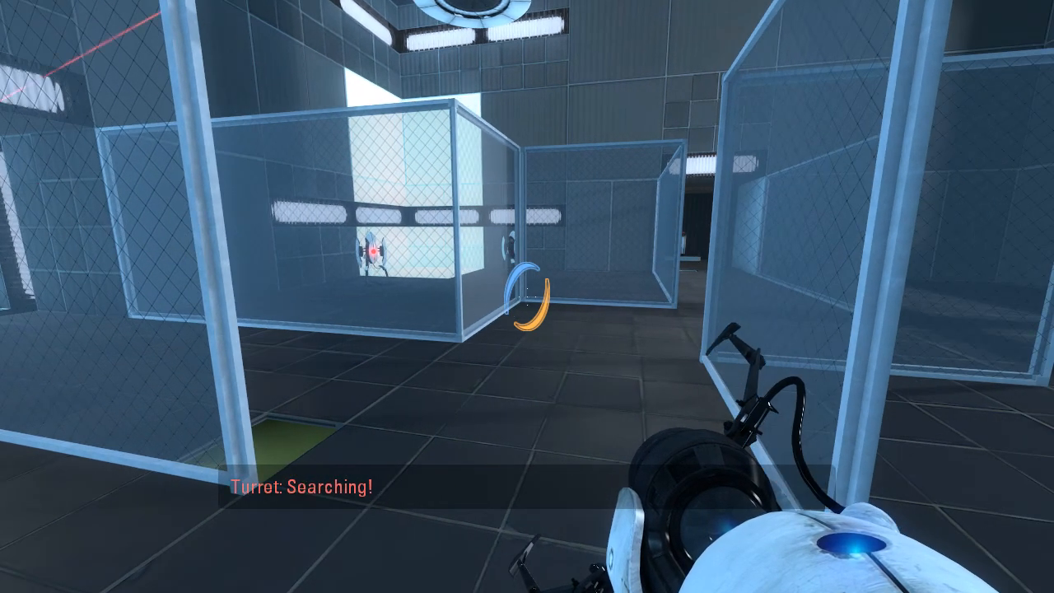
pyautogui.moveTo(527, 297)
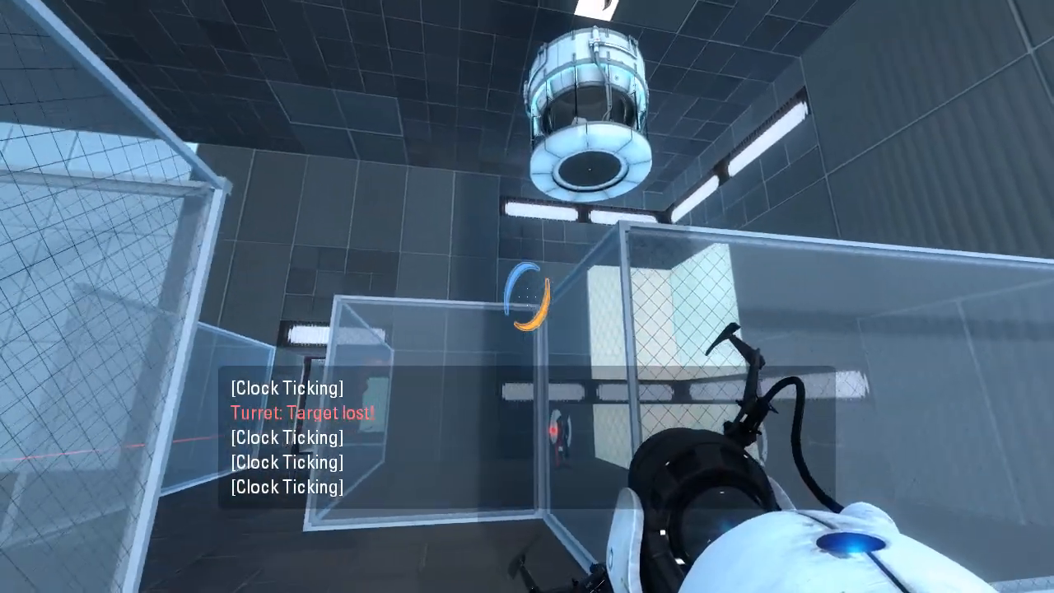
# Fire portals down the glass corridor to slip past the turrets and lasers.
pyautogui.click(526, 296)
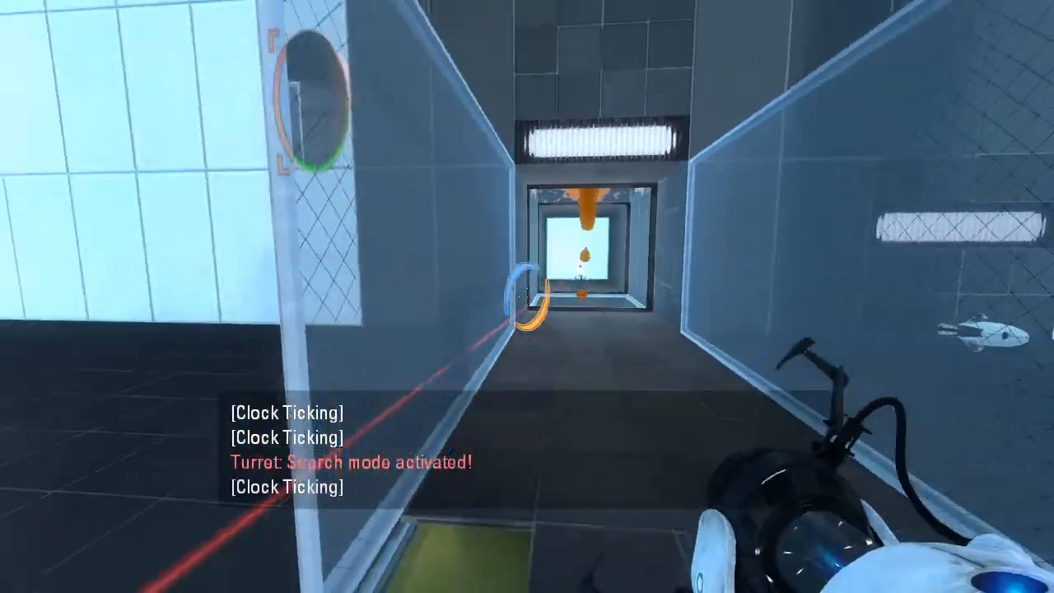
pyautogui.click(527, 297)
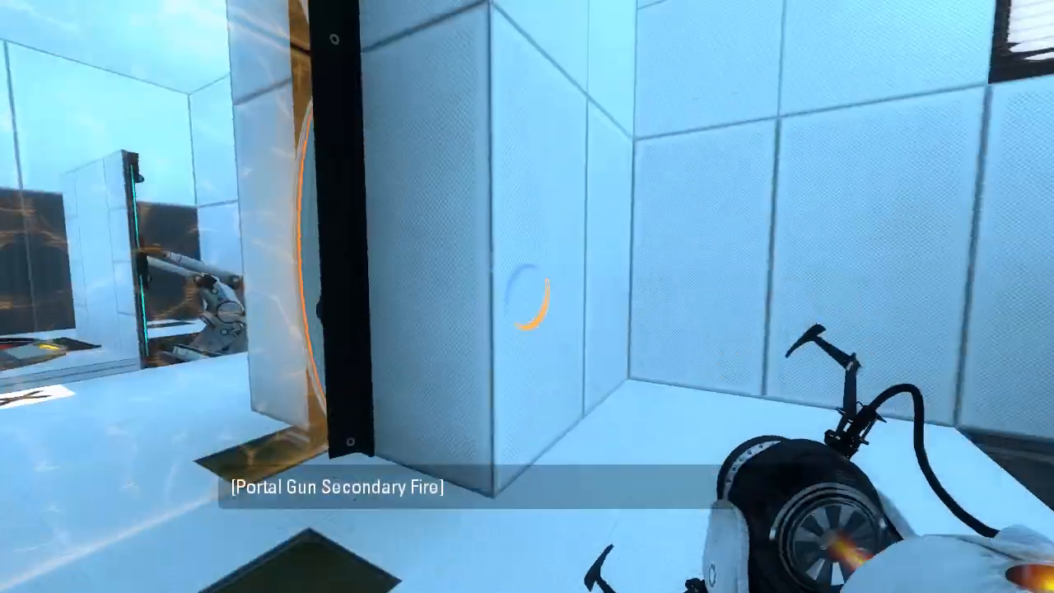
# Place an orange portal on the white wall panel to link with the blue one.
pyautogui.click(527, 297)
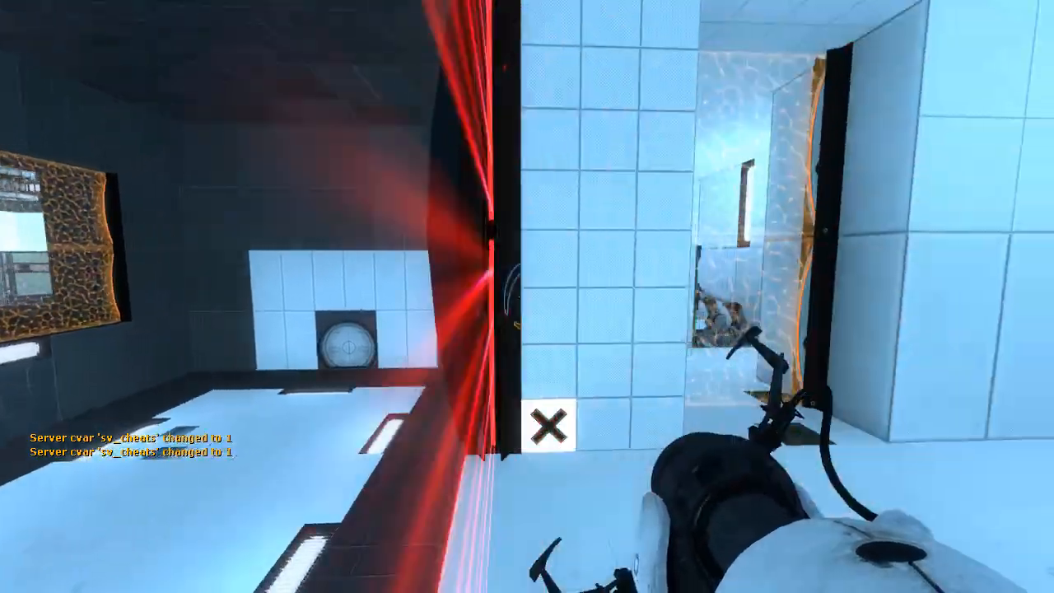
pyautogui.moveTo(527, 296)
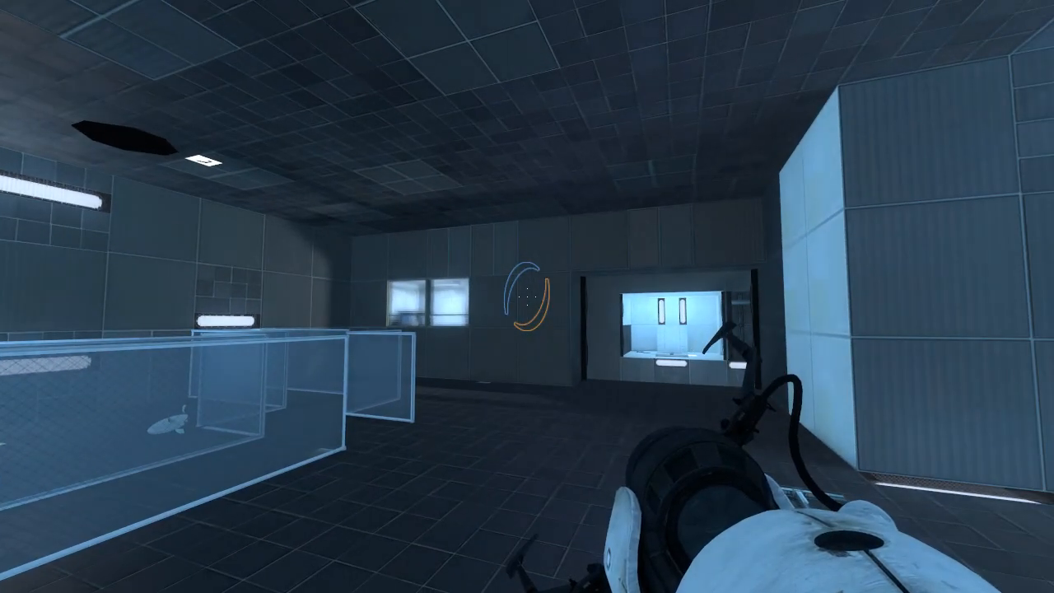
# Pause and resume, then look up at the gapped ceiling panels near the pedestal button.
pyautogui.press('Escape')
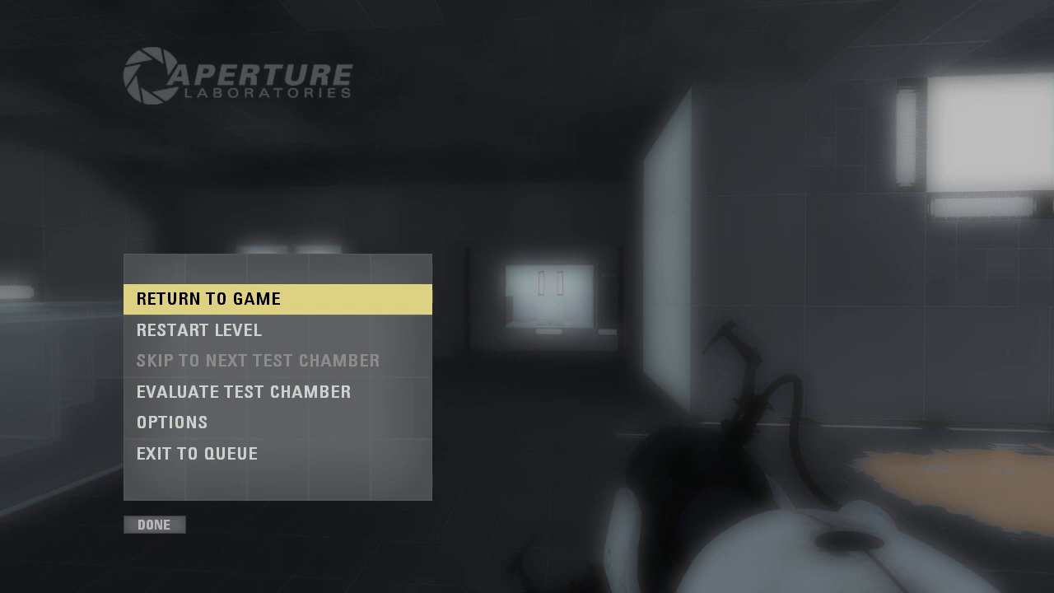
pyautogui.click(216, 298)
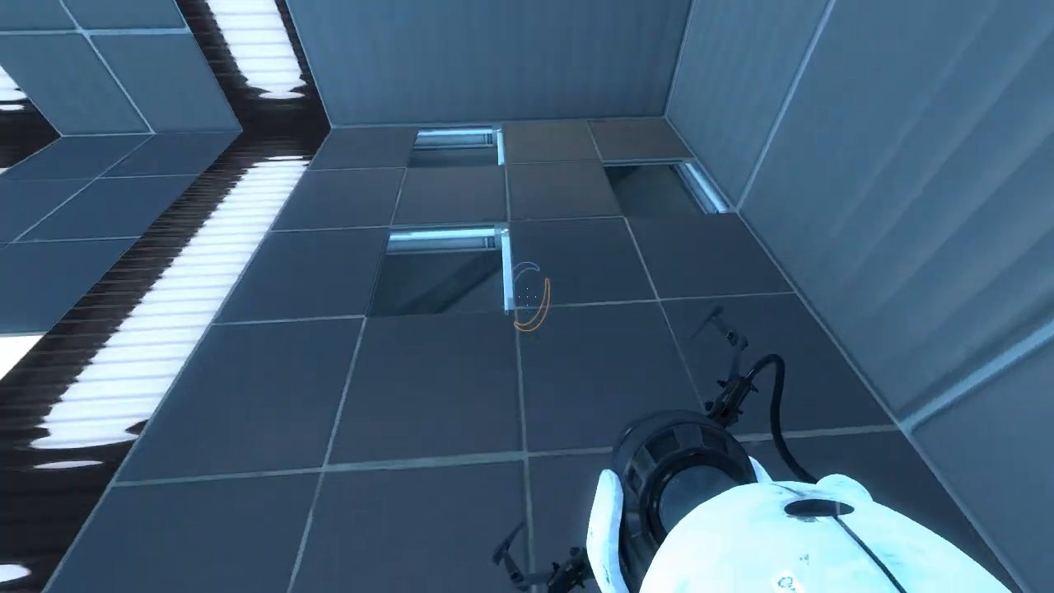
pyautogui.moveTo(526, 296)
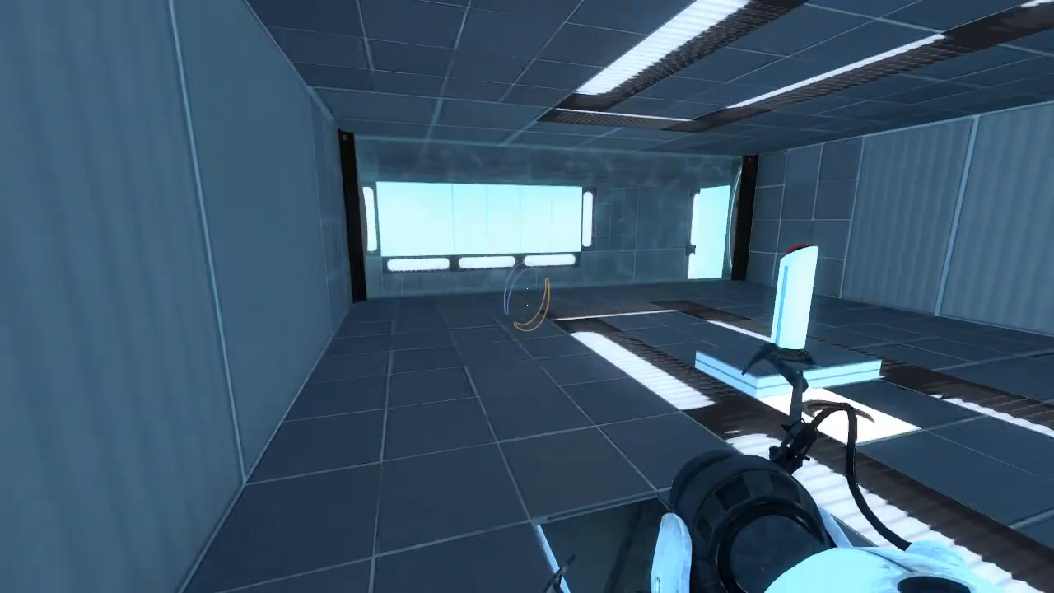
pyautogui.moveTo(527, 296)
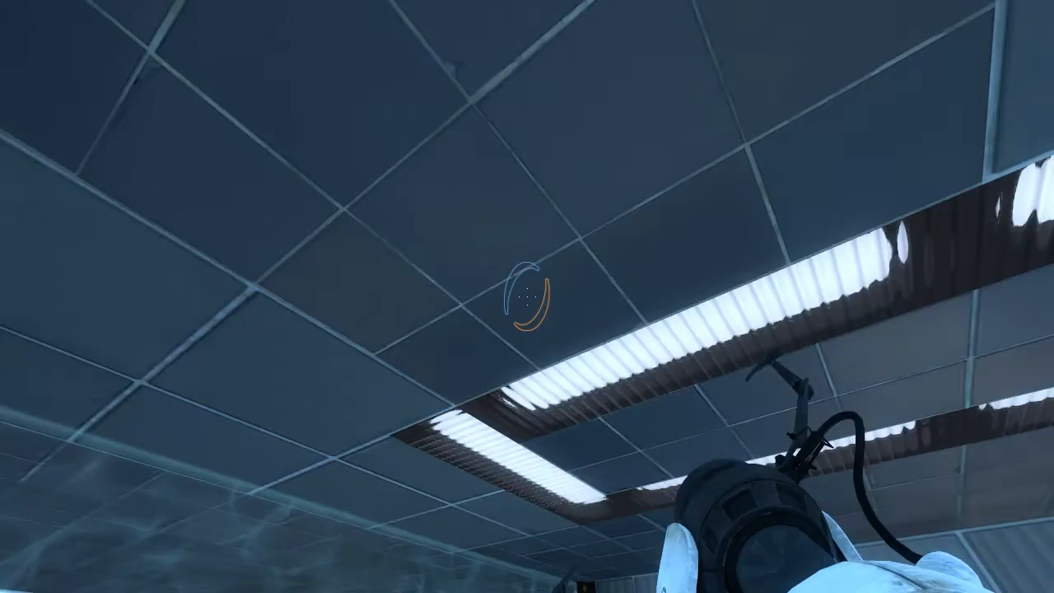